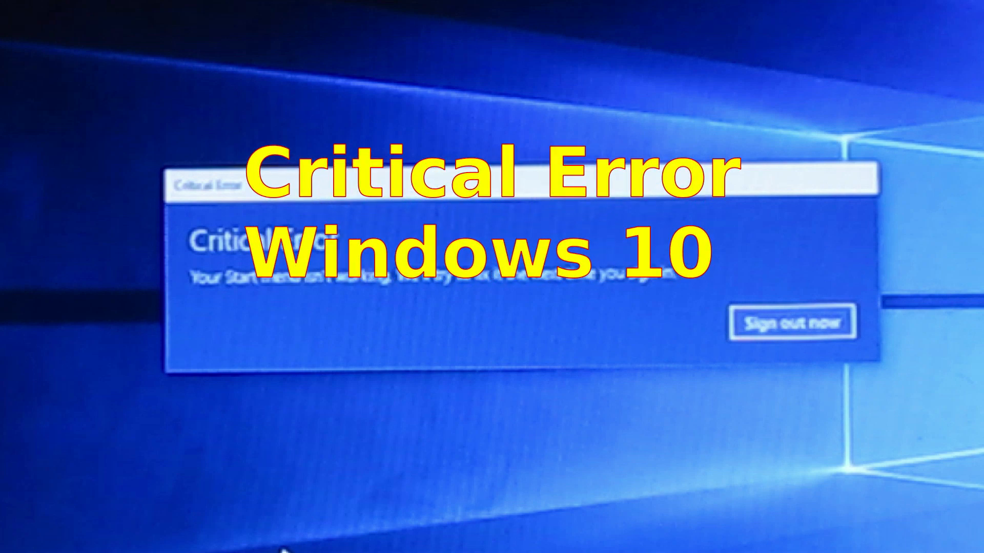
- Restart the PC with Shift held to boot into the Advanced options recovery environment
click(793, 321)
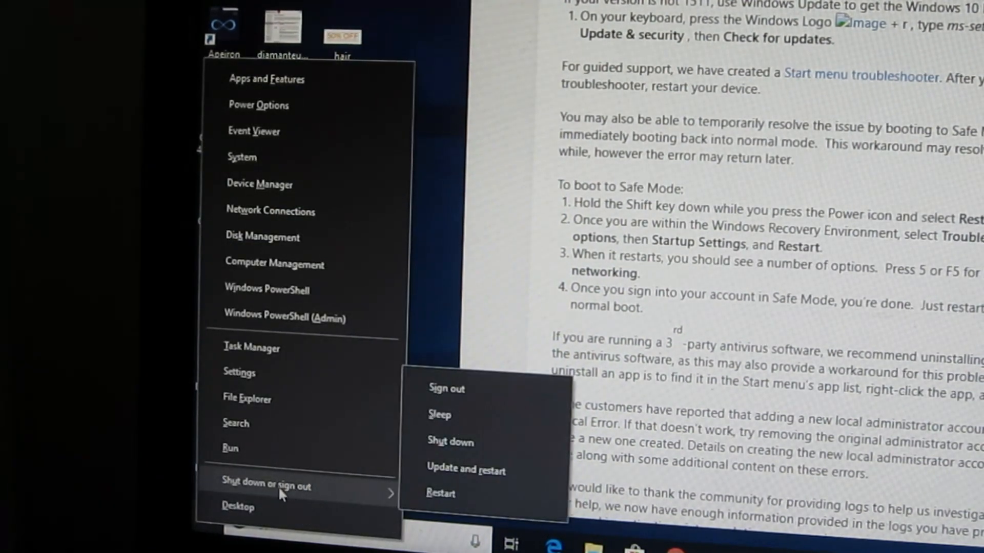
mouse_move(449, 441)
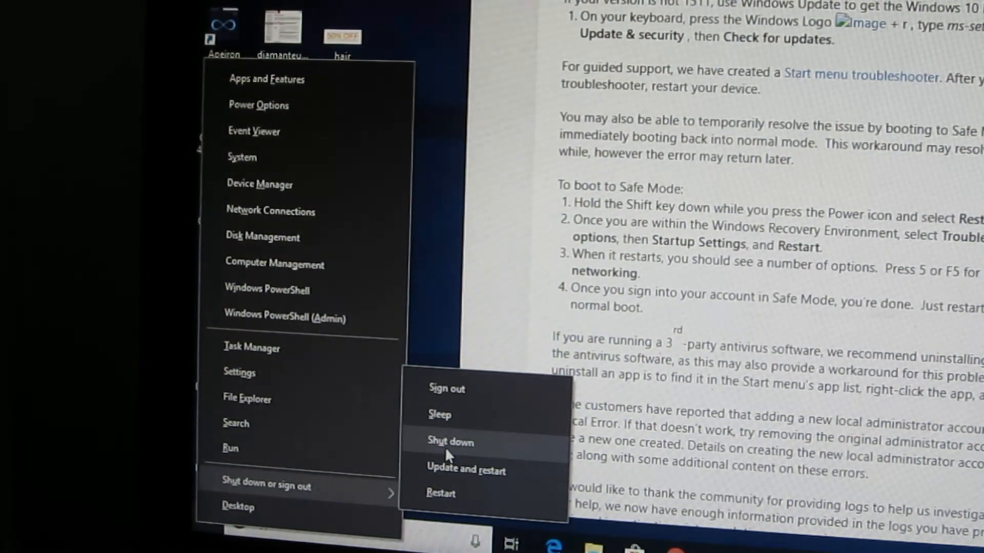
mouse_move(447, 492)
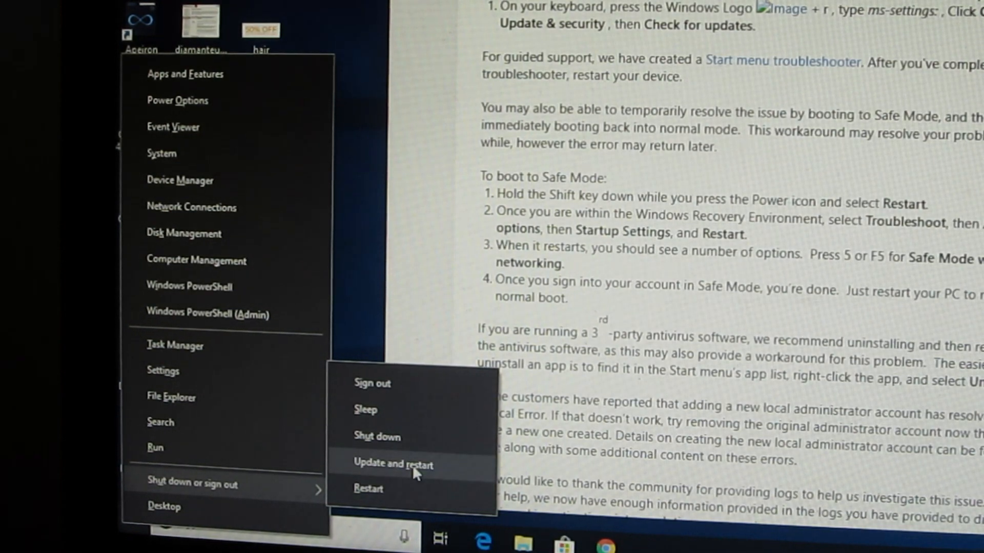
click(393, 464)
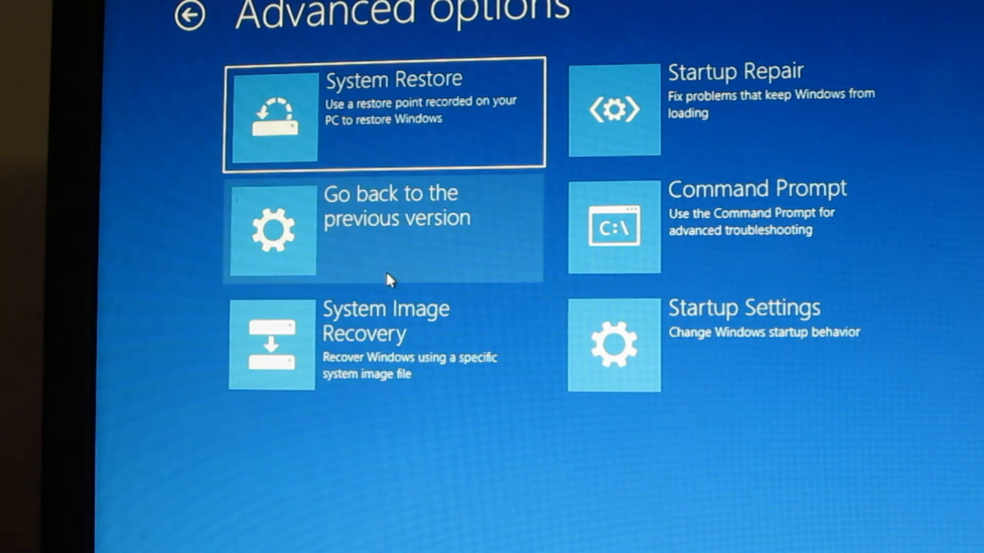
mouse_move(571, 321)
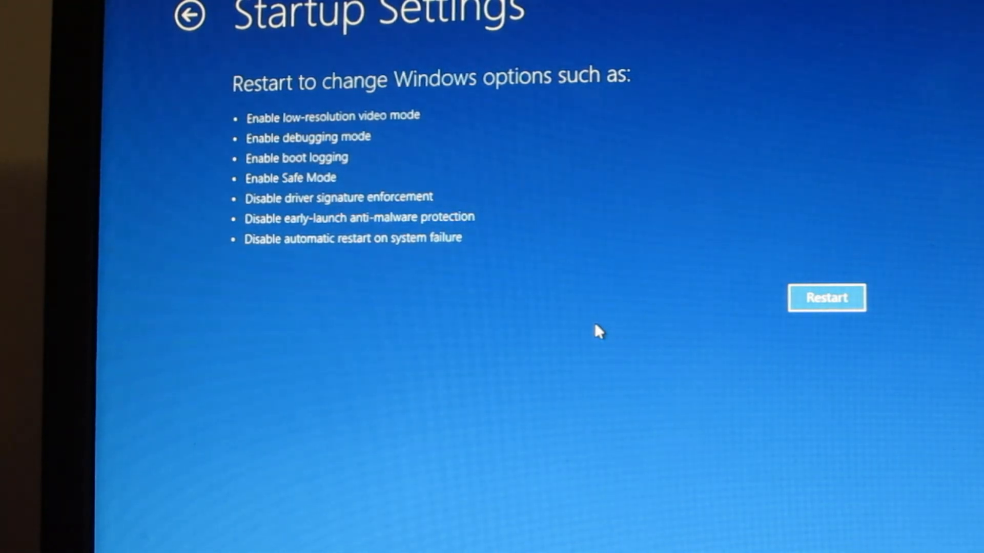
mouse_move(284, 187)
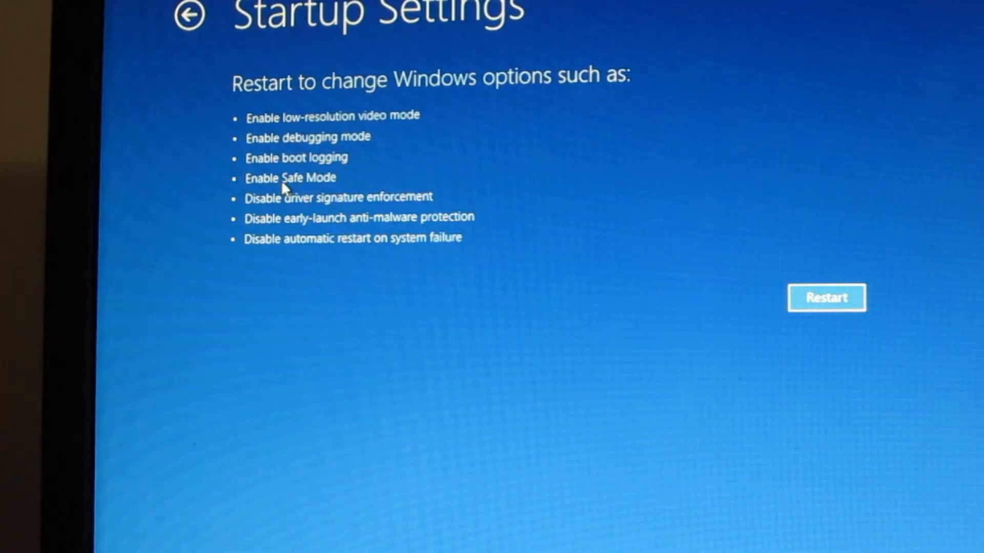
mouse_move(967, 376)
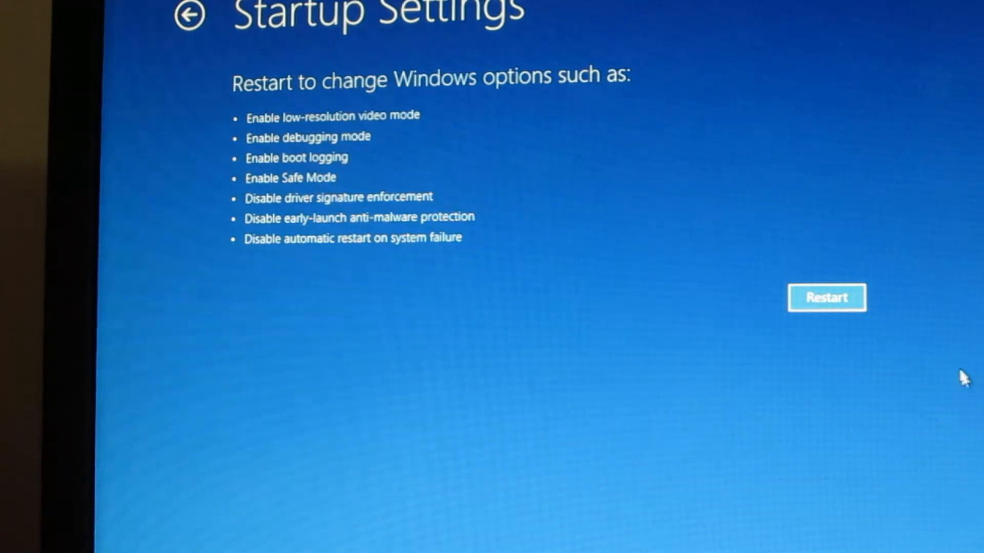
- Restart from Startup Settings to boot the PC into Safe Mode
click(826, 298)
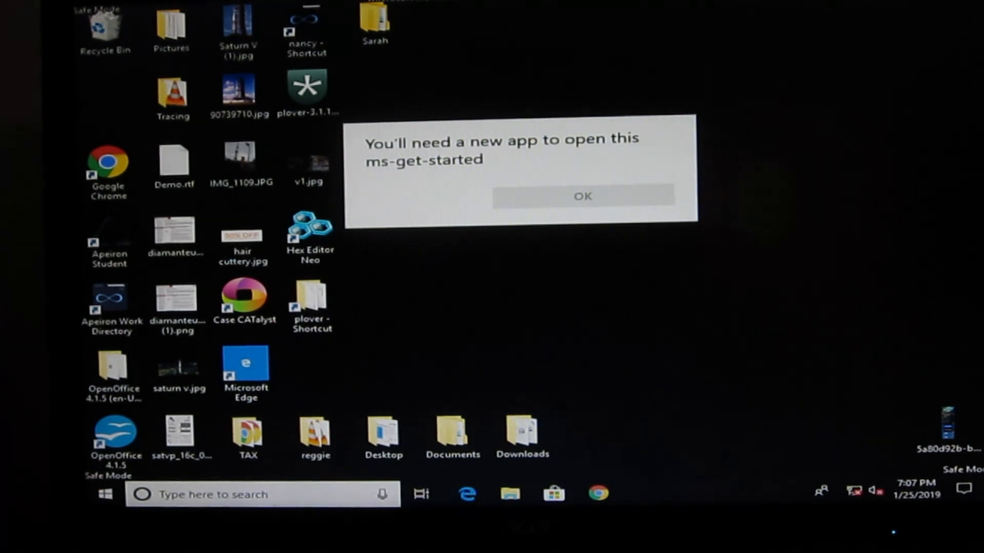
- Dismiss the ms-get-started app message and restart from the Win+X menu to exit Safe Mode
click(581, 196)
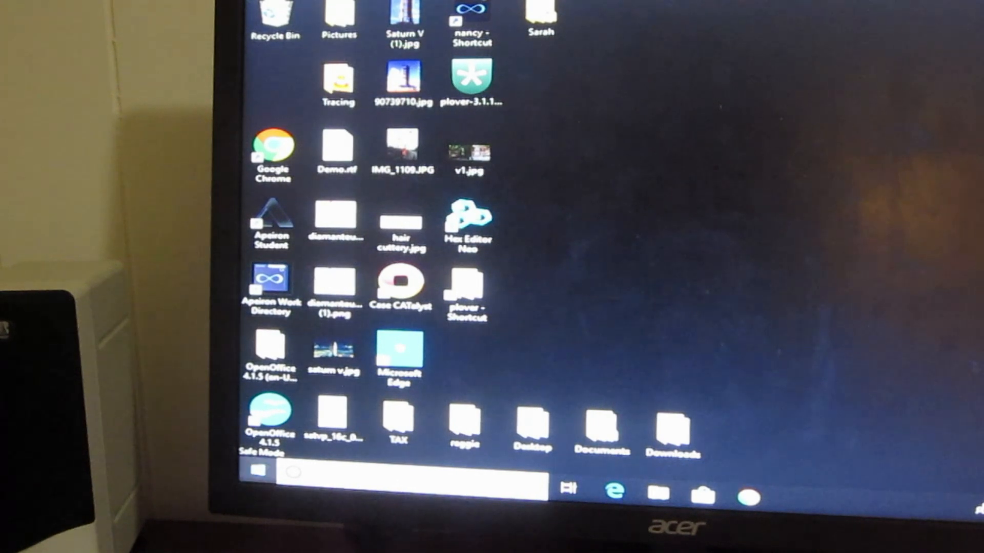
click(257, 471)
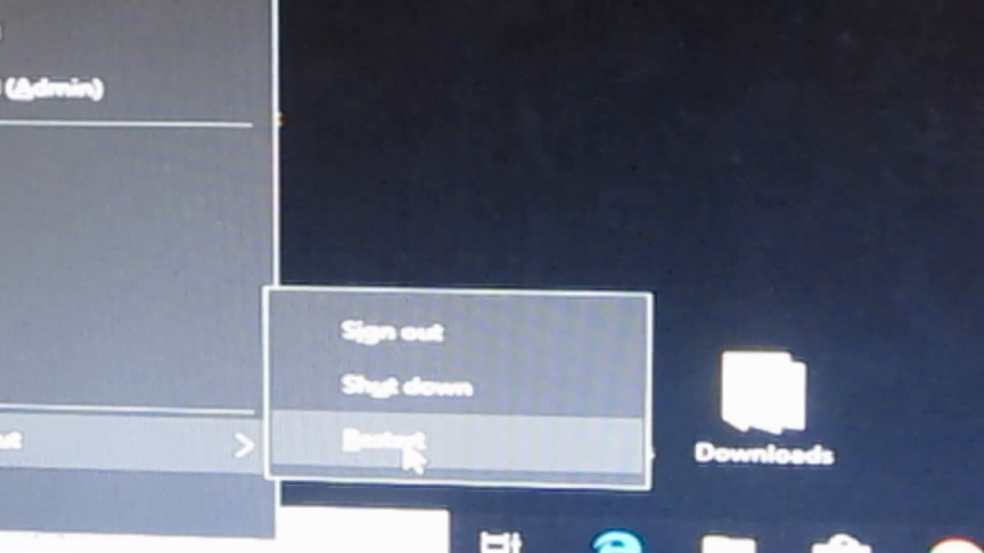
click(402, 436)
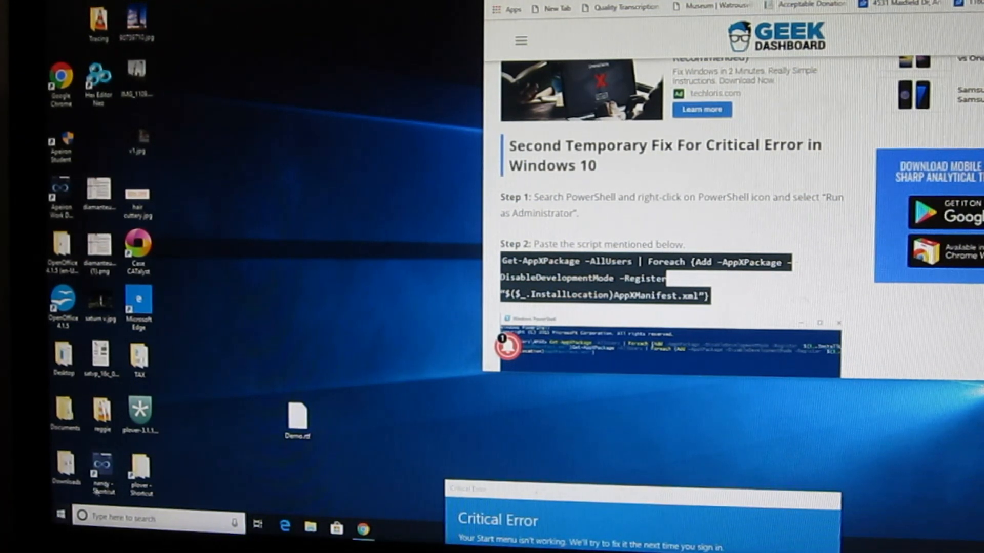
- Launch Windows PowerShell (Admin) from the Win+X menu and approve the UAC prompt
click(140, 470)
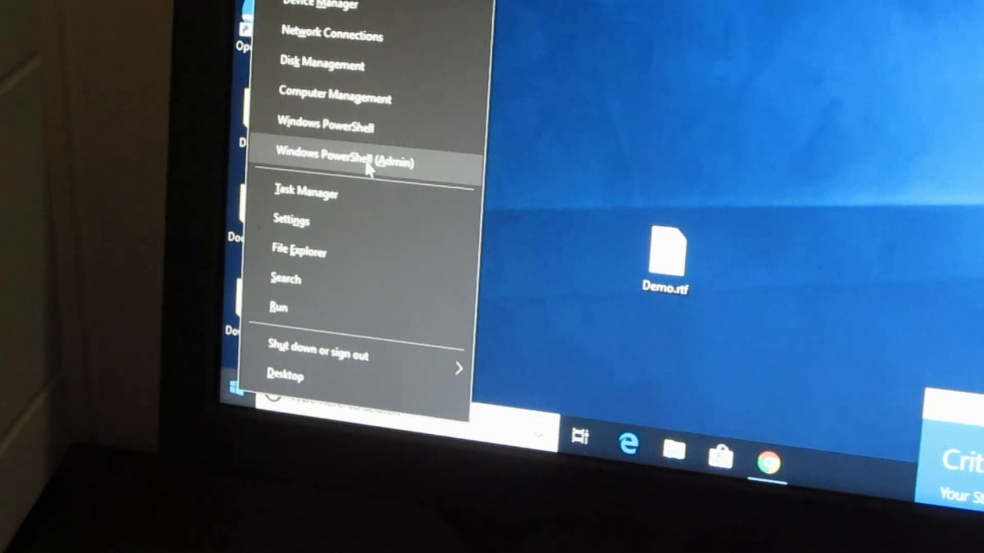
click(349, 162)
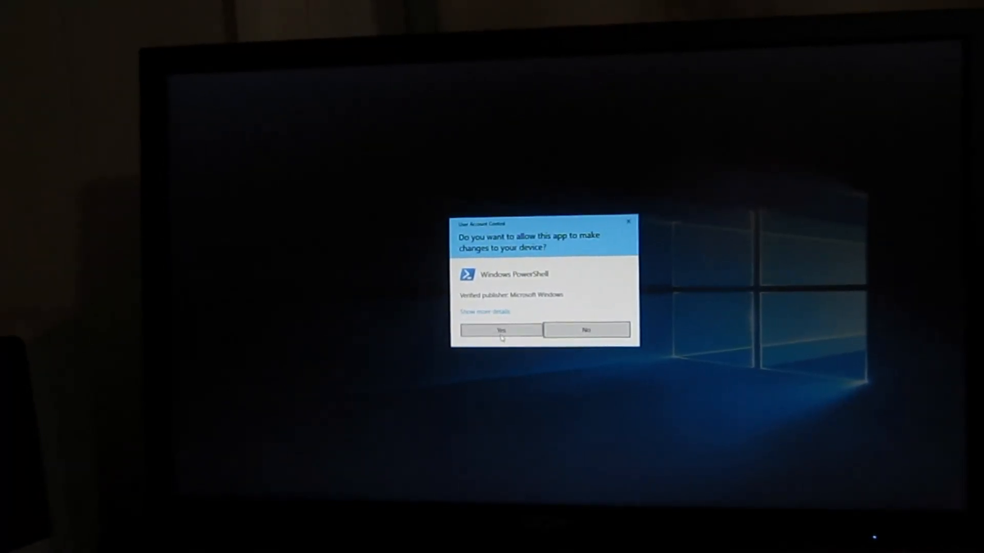
click(500, 329)
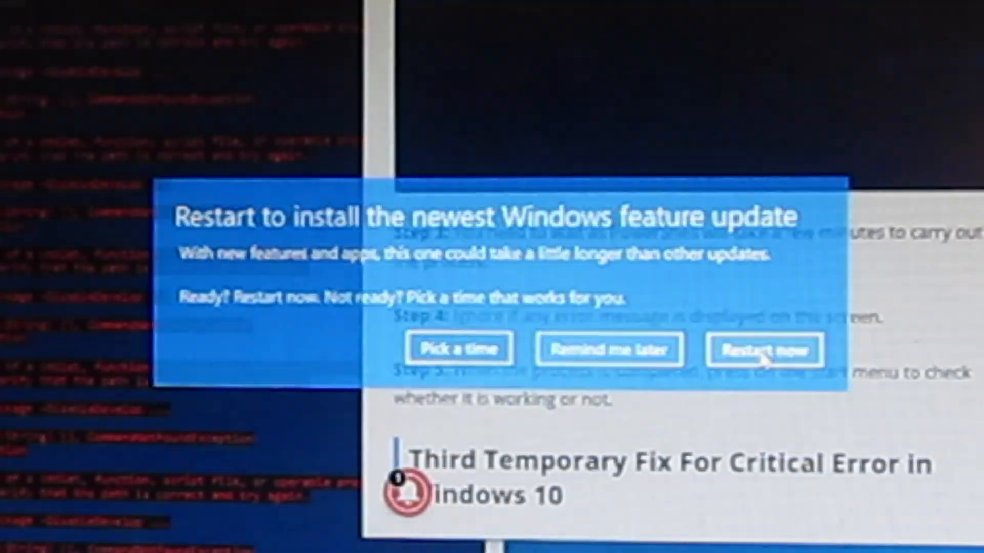
- Choose Restart now to install the newest Windows feature update
click(764, 349)
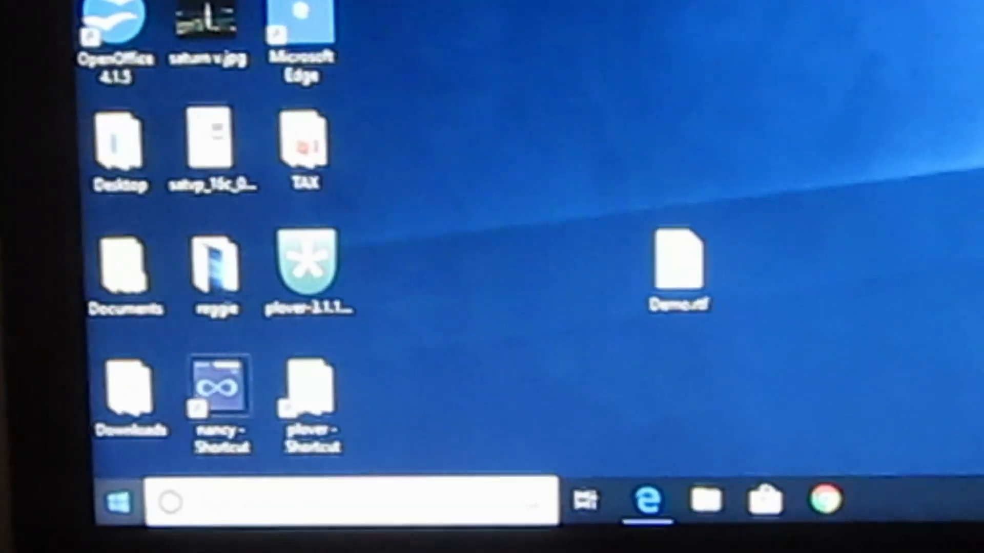
- Open and close the Start menu twice to confirm it works, then reopen the Win+X menu
click(113, 524)
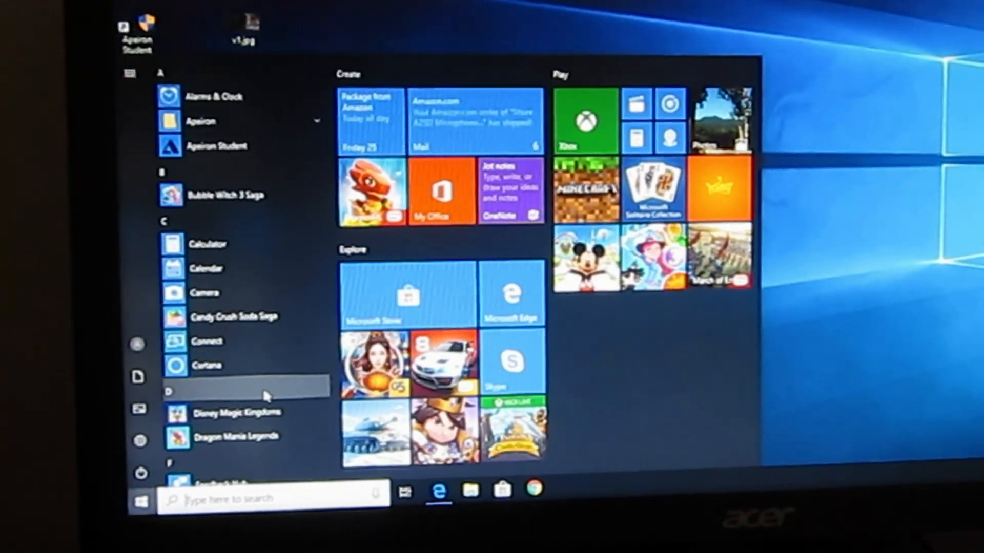
click(141, 501)
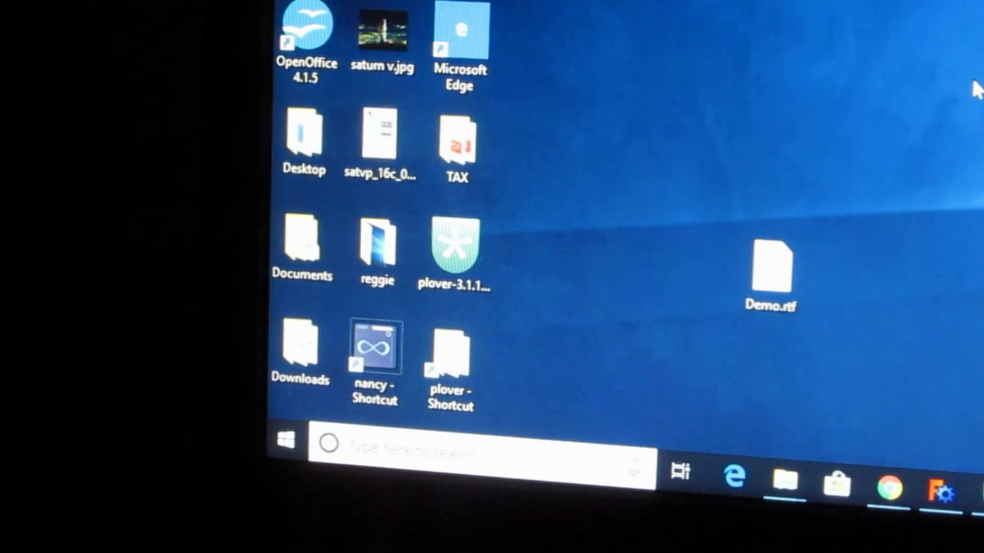
mouse_move(508, 235)
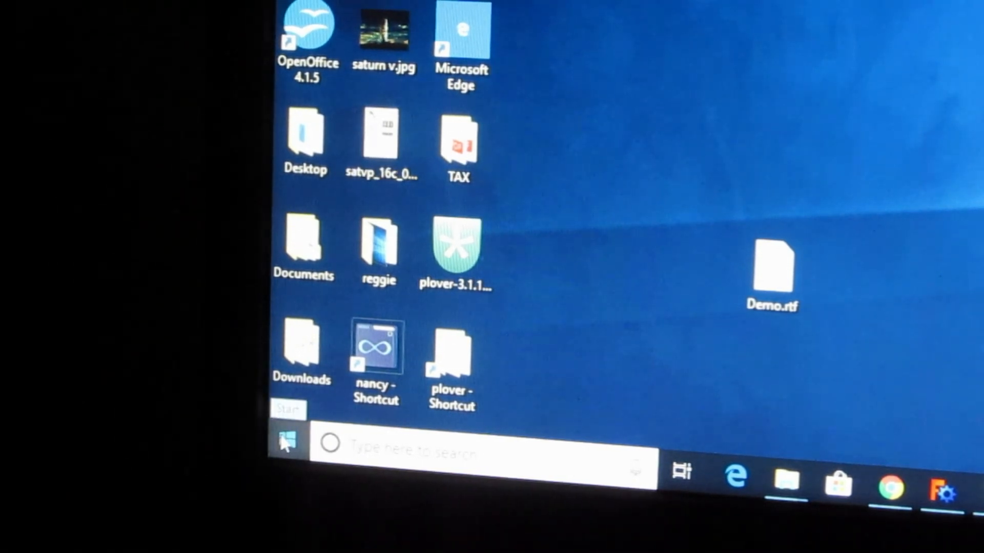
right_click(284, 439)
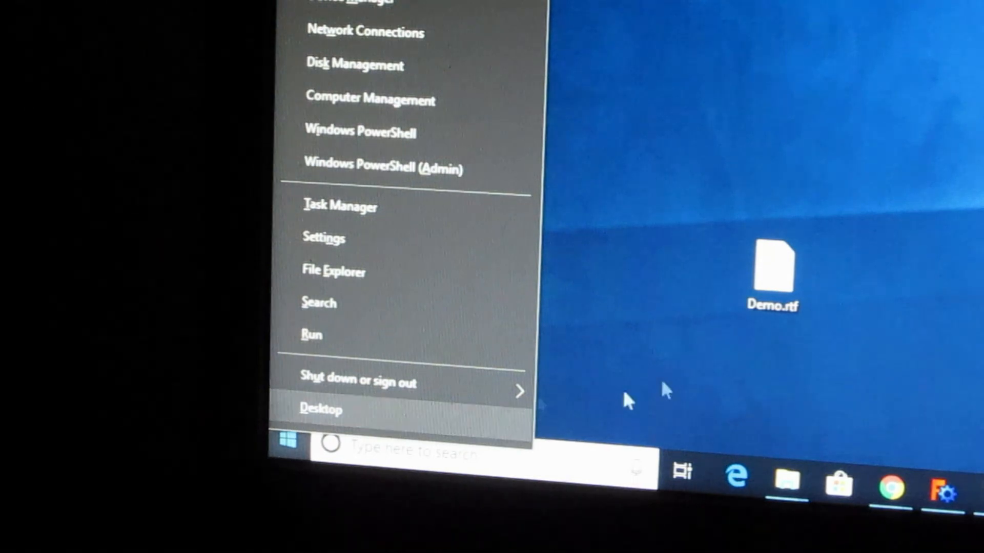
click(290, 439)
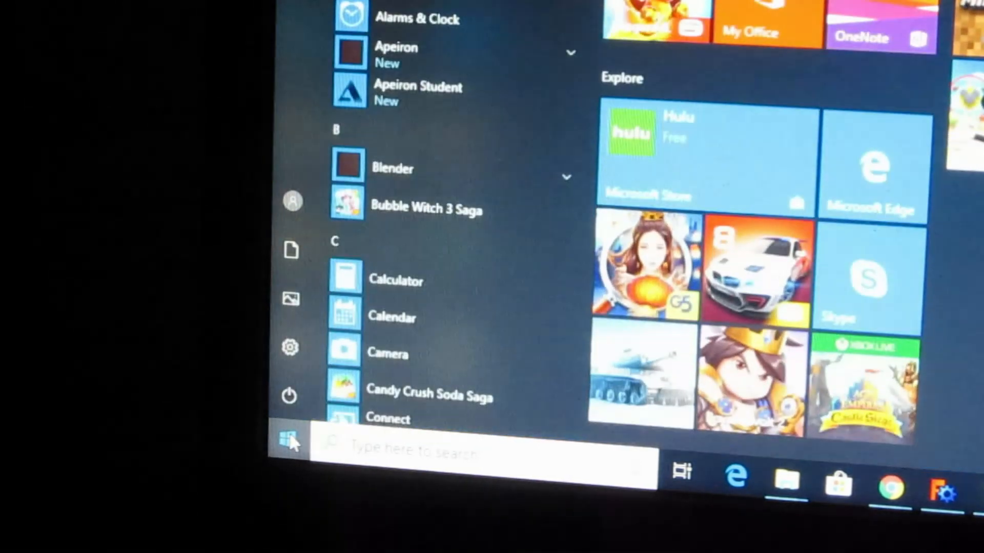
click(289, 437)
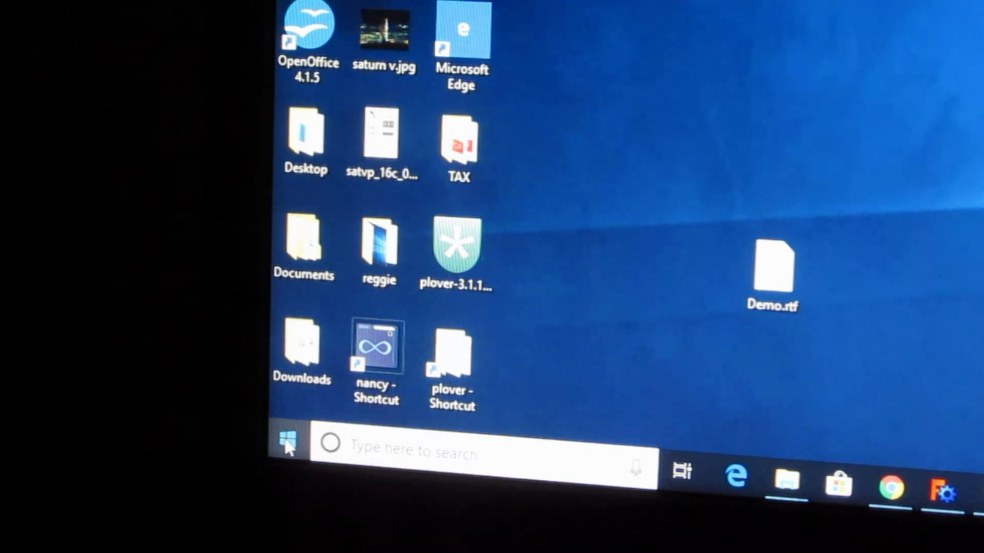
right_click(288, 441)
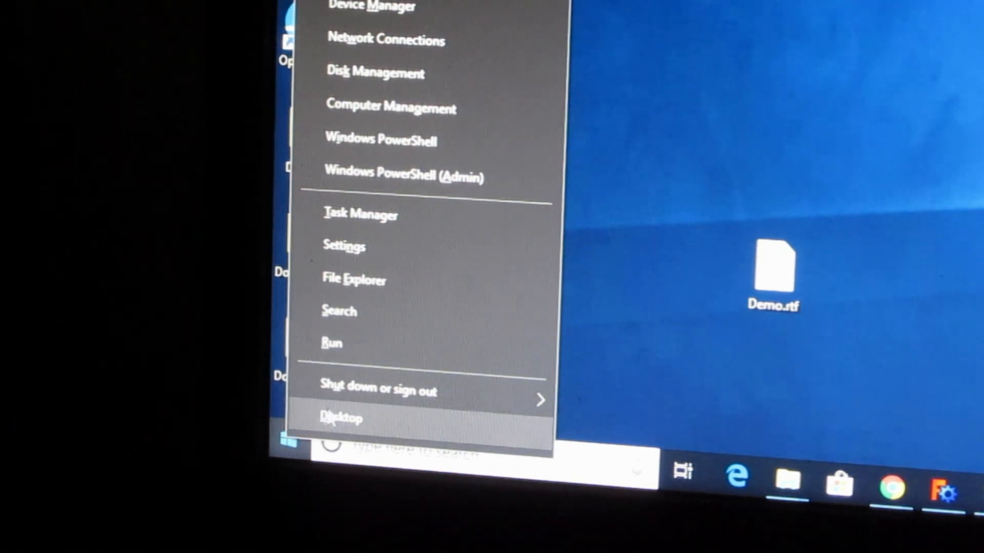
mouse_move(370, 246)
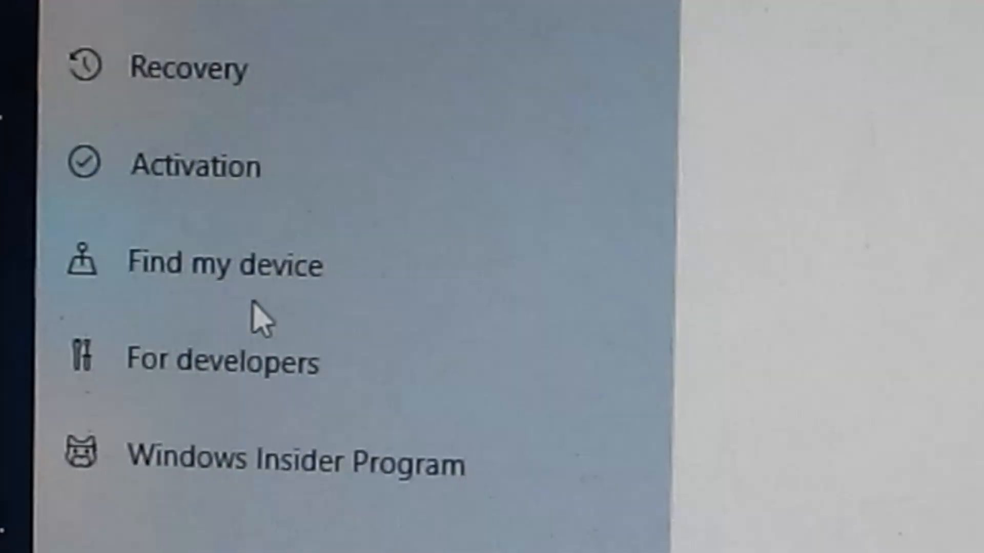
- Run Check for updates so the two 2019-01 cumulative updates start downloading
scroll(down, 3)
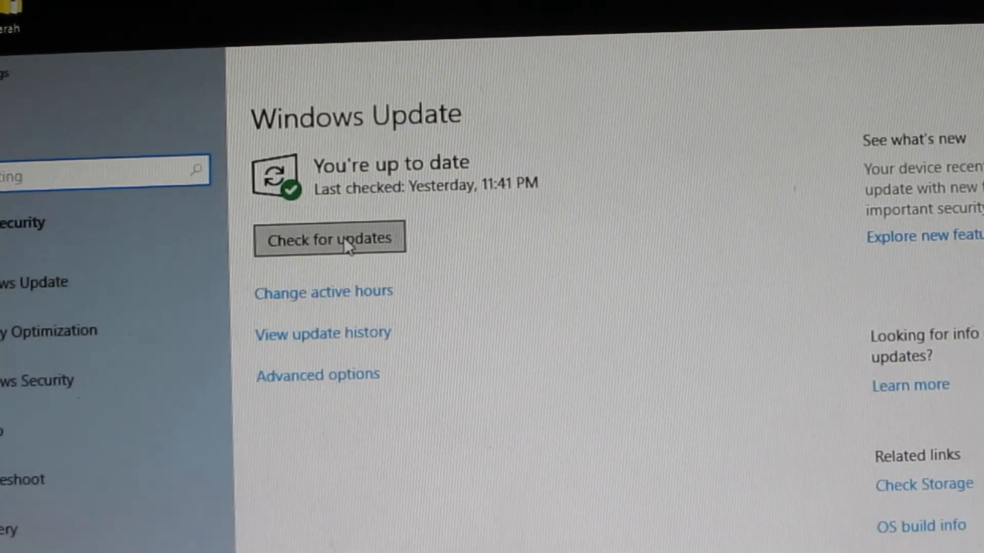
click(329, 238)
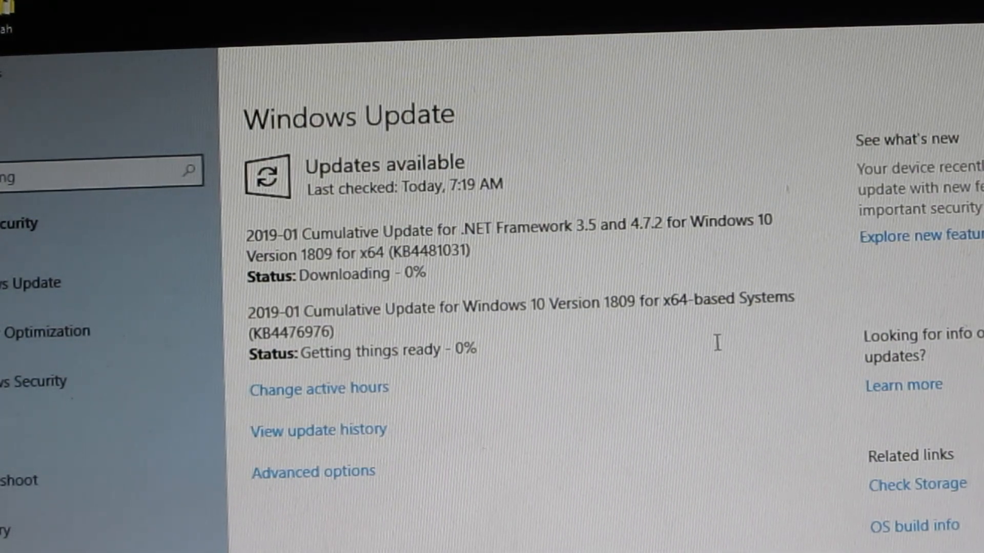
mouse_move(505, 254)
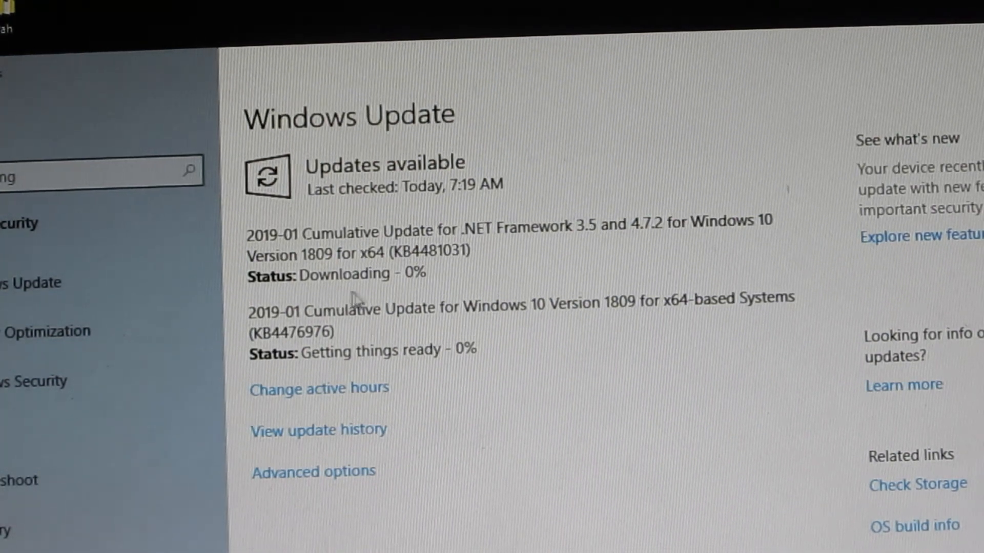
mouse_move(420, 383)
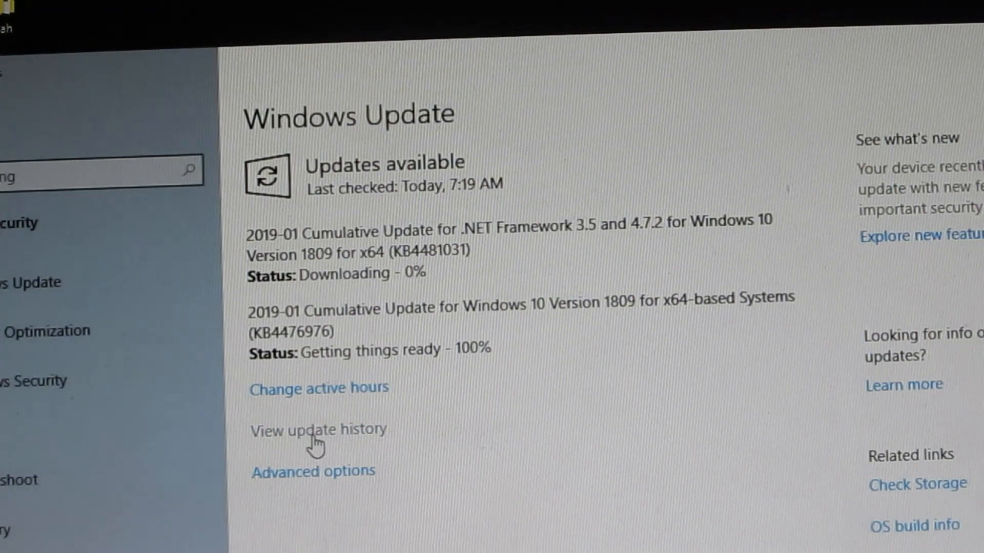
mouse_move(324, 480)
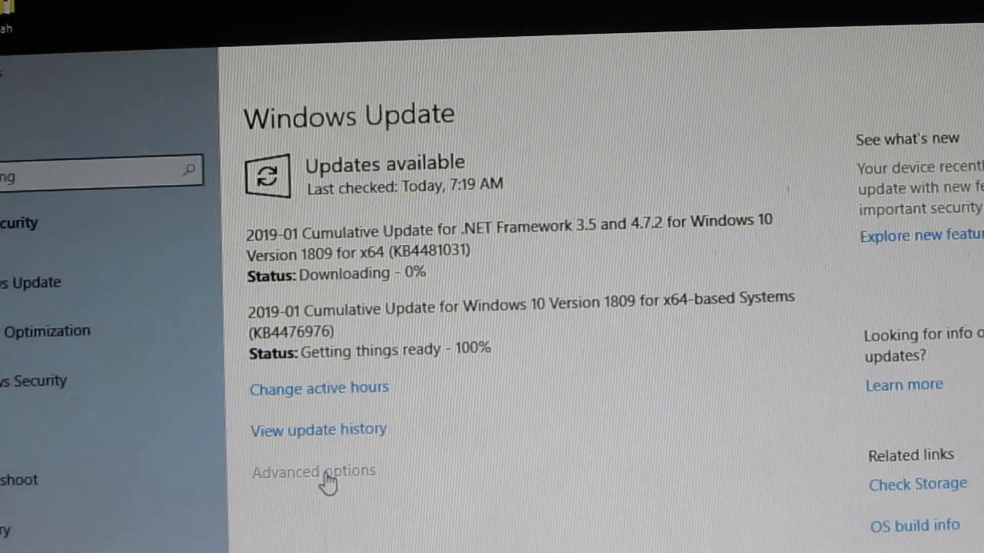
mouse_move(499, 529)
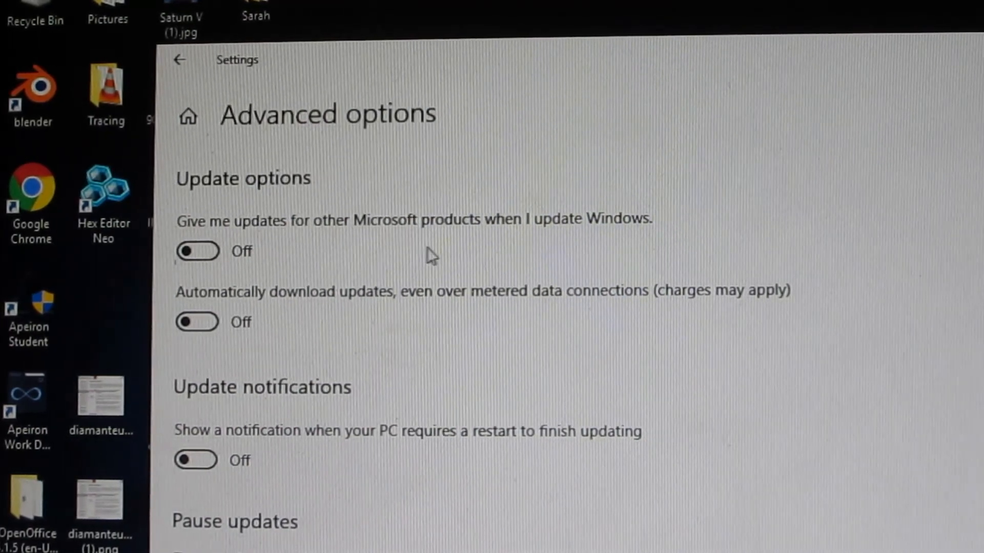
mouse_move(565, 243)
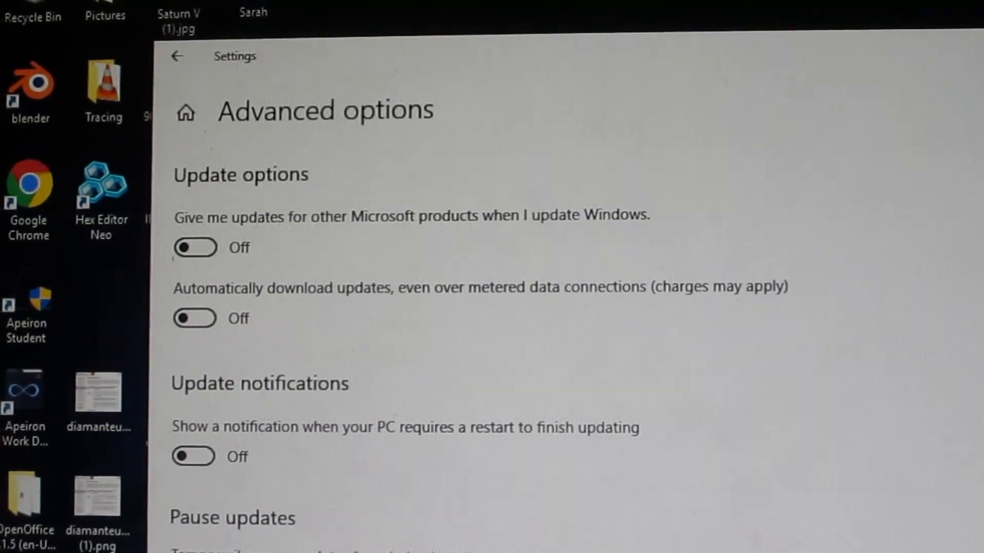
- Scroll through the Windows Update Advanced options page without changing any settings
scroll(down, 3)
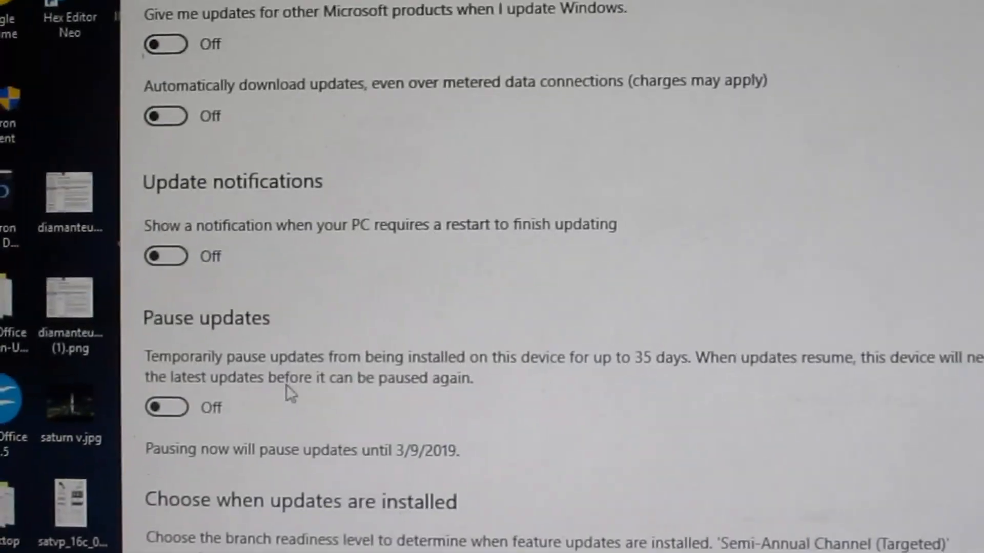
scroll(down, 3)
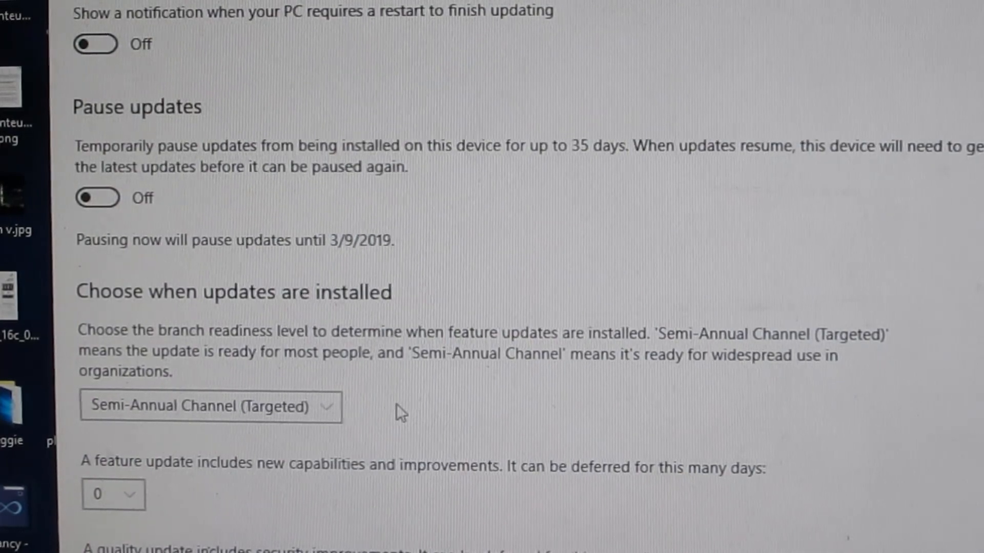
scroll(down, 3)
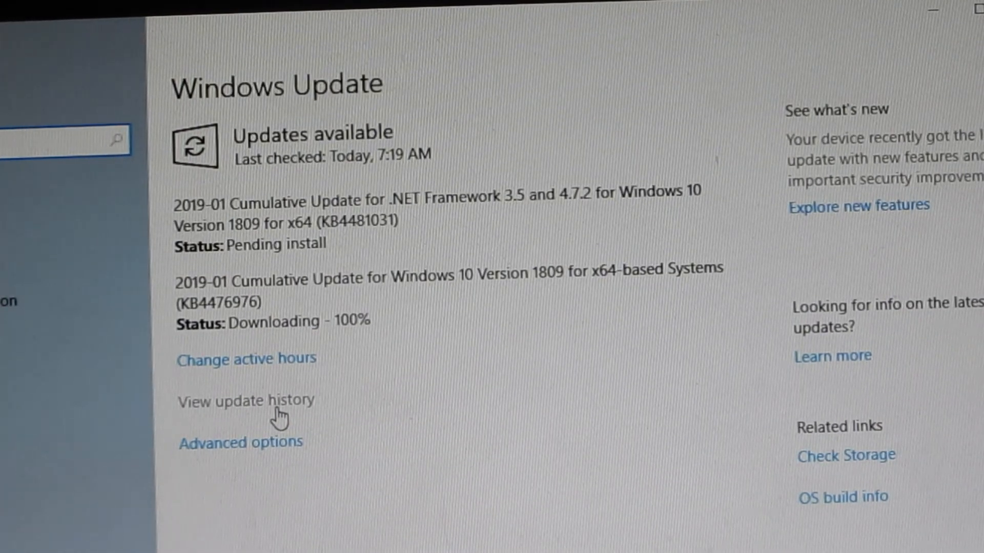
mouse_move(249, 367)
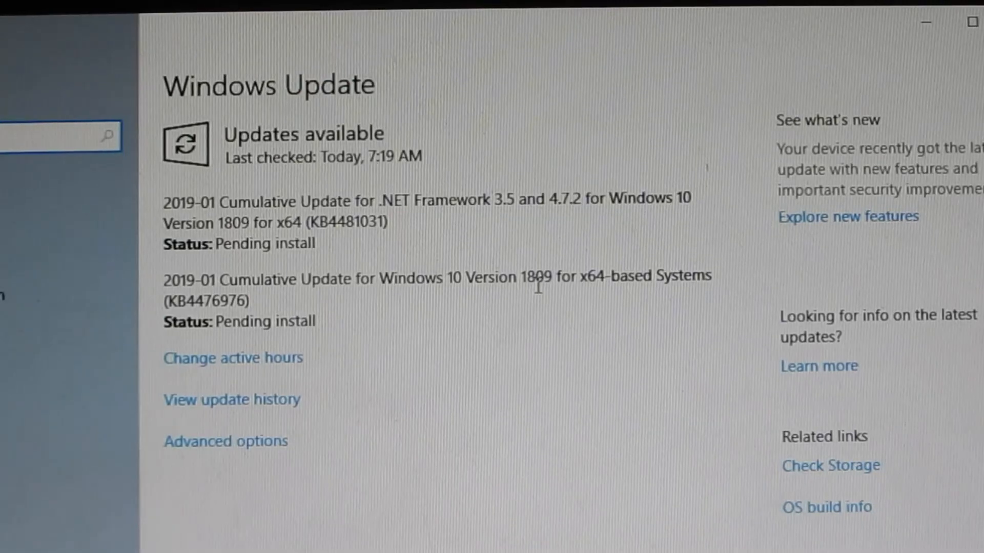
mouse_move(533, 288)
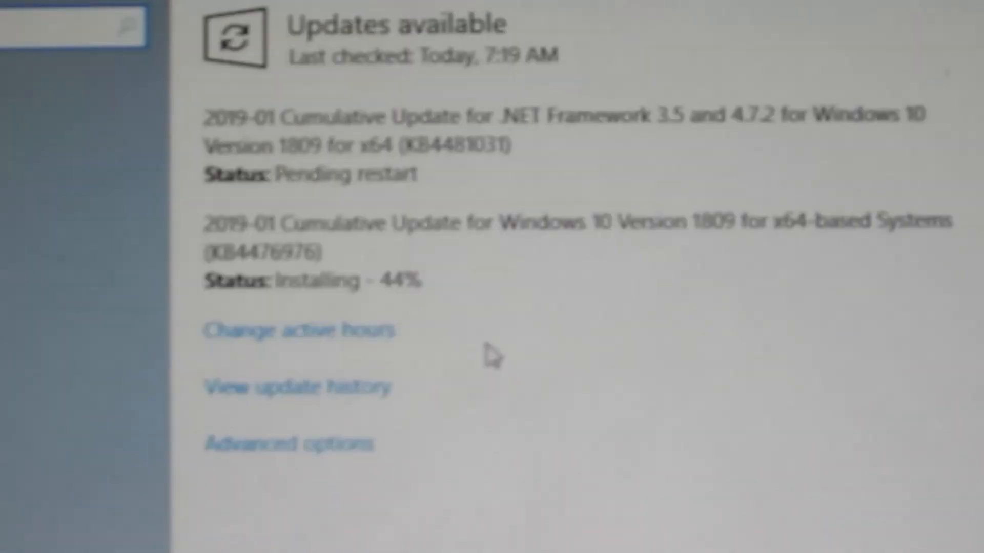
scroll(down, 3)
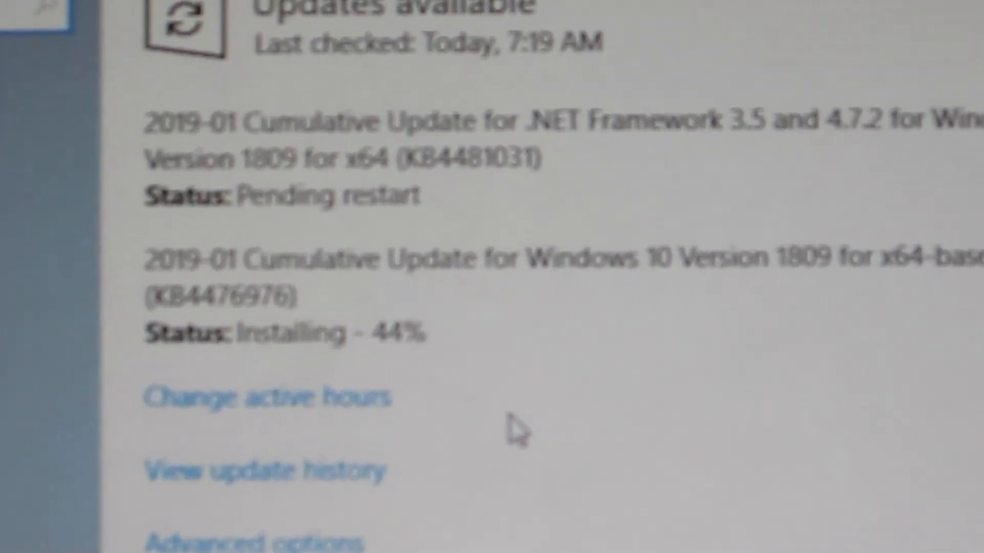
scroll(down, 3)
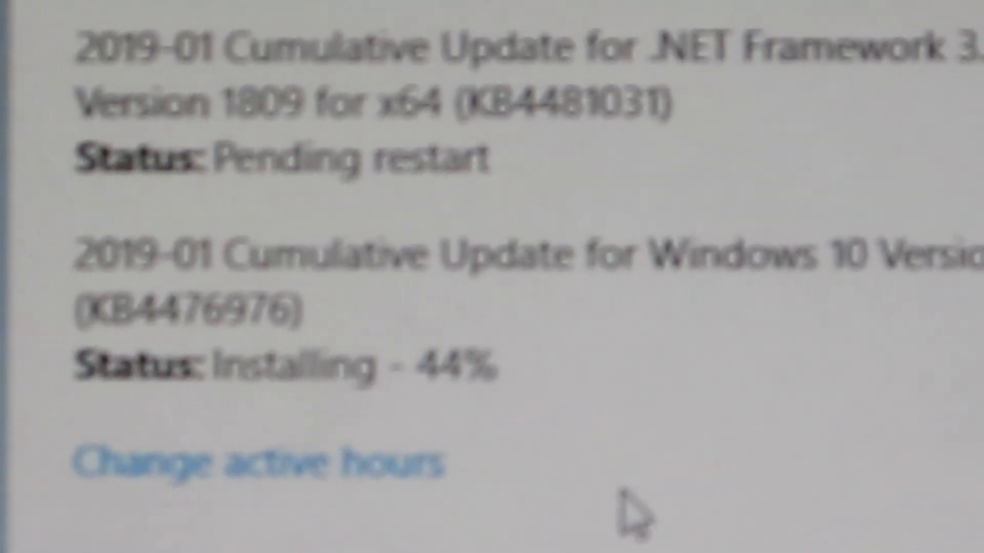